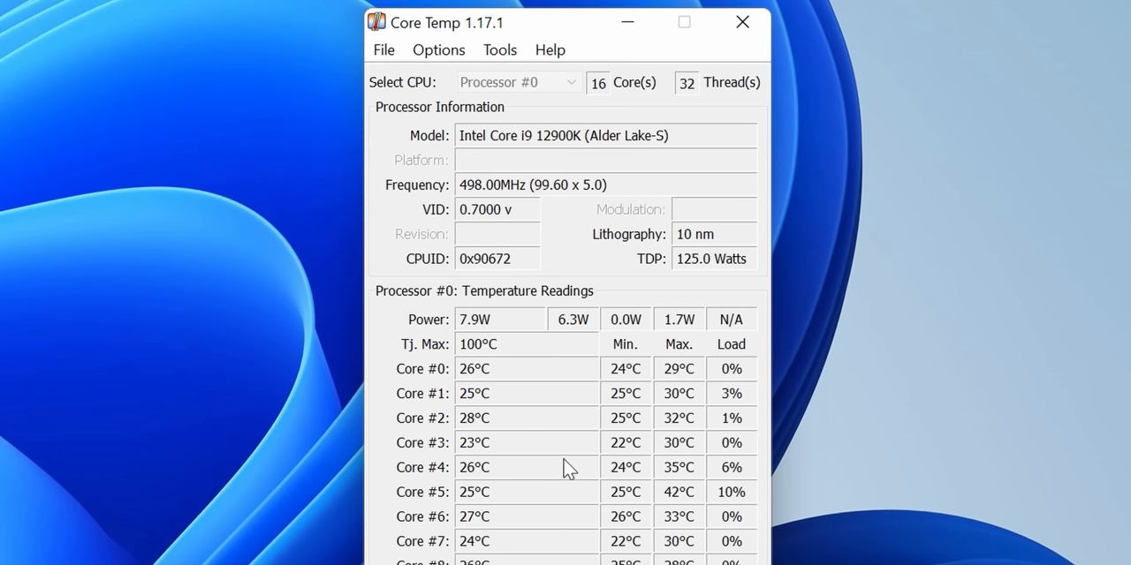
pyautogui.moveTo(694, 181)
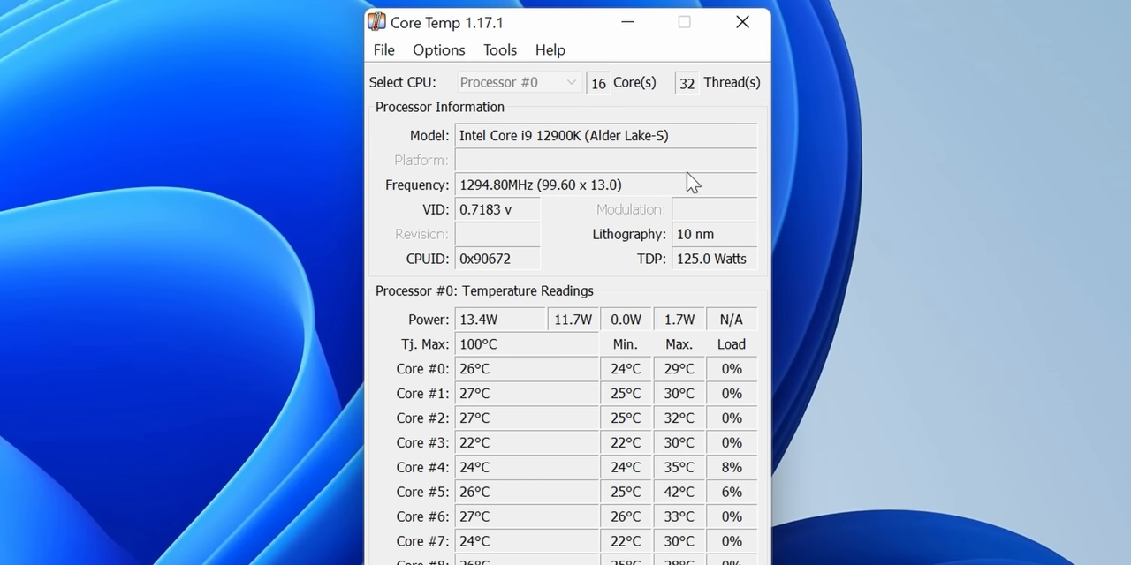
# Step: Go to the HWiNFO Download page showing Installer, Portable and DOS free downloads
pyautogui.click(500, 50)
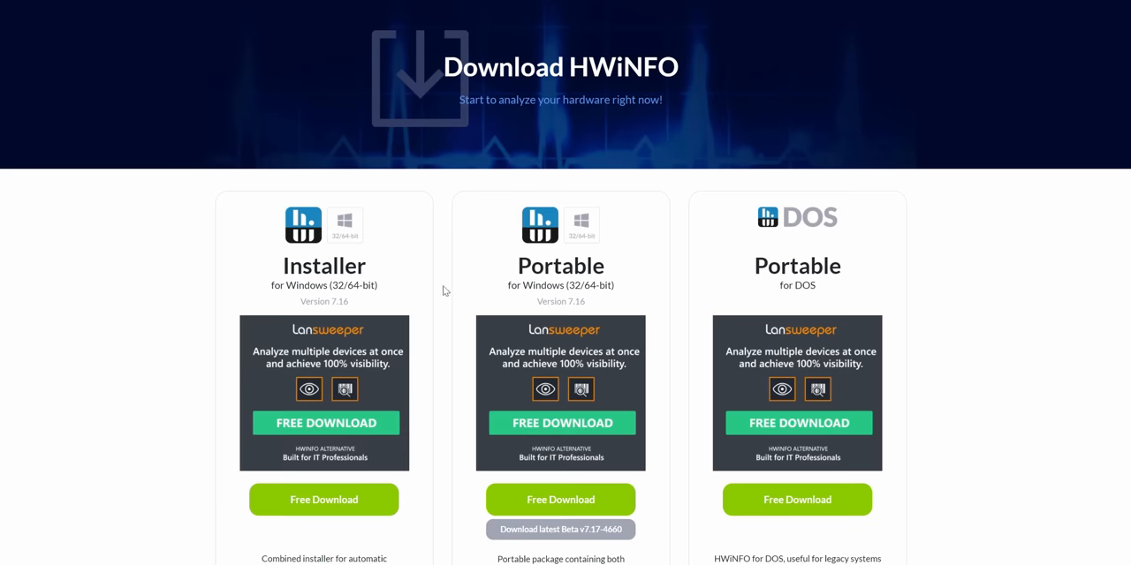
pyautogui.scroll(-3)
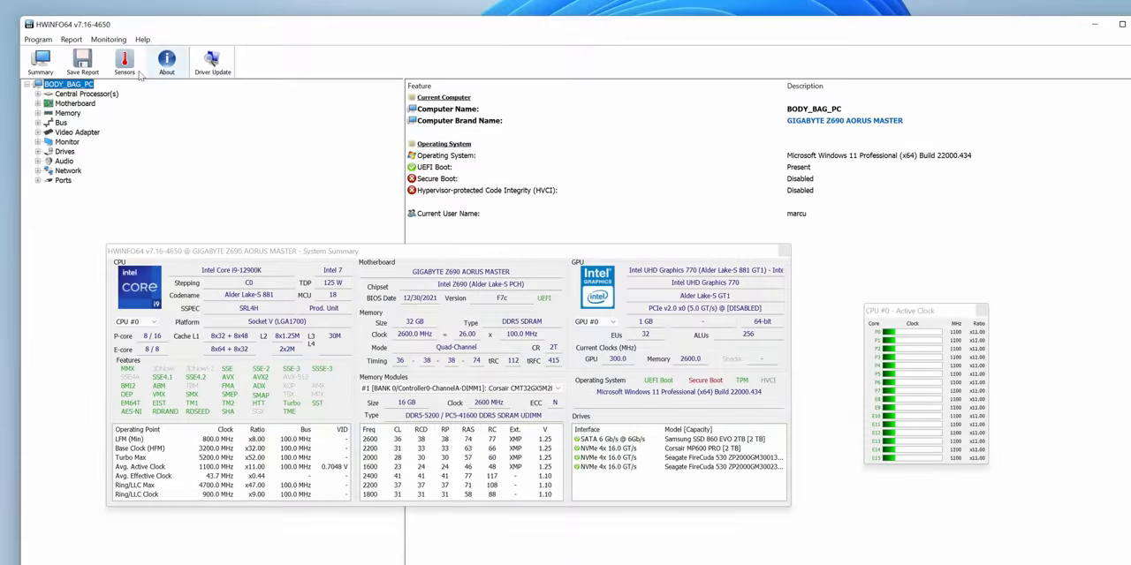
# Step: Open HWiNFO64's Sensor Status window showing the NVIDIA GPU temperatures, voltages, fans and power
pyautogui.click(124, 60)
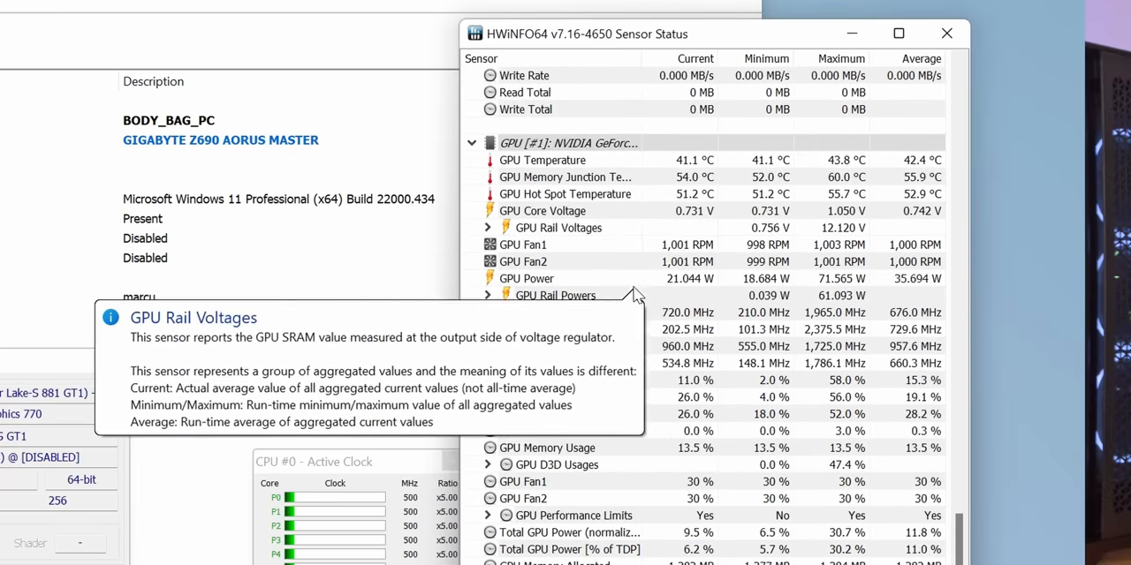
pyautogui.moveTo(530, 210)
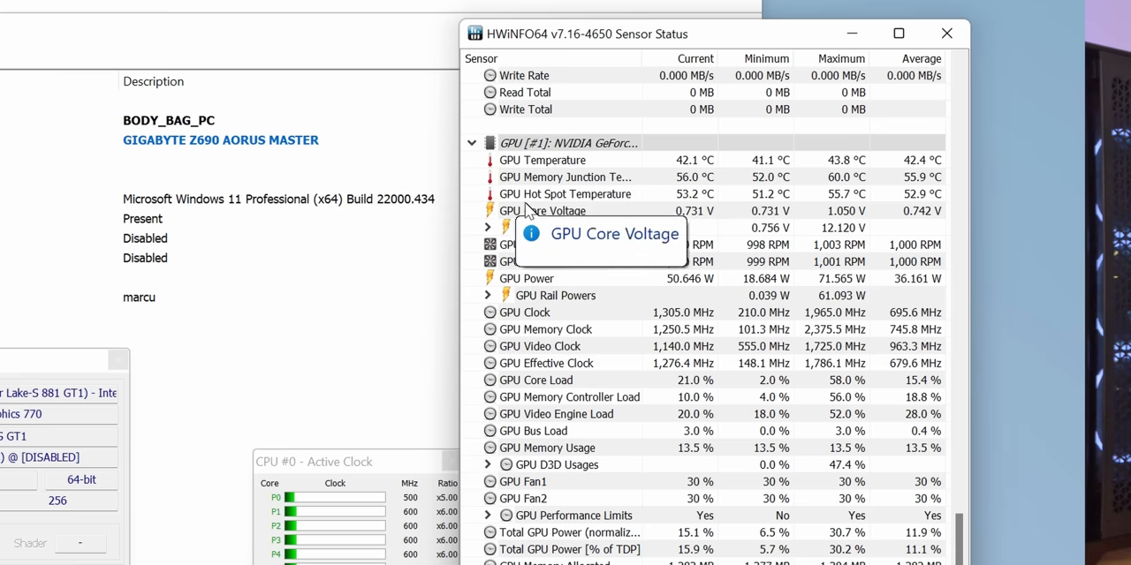